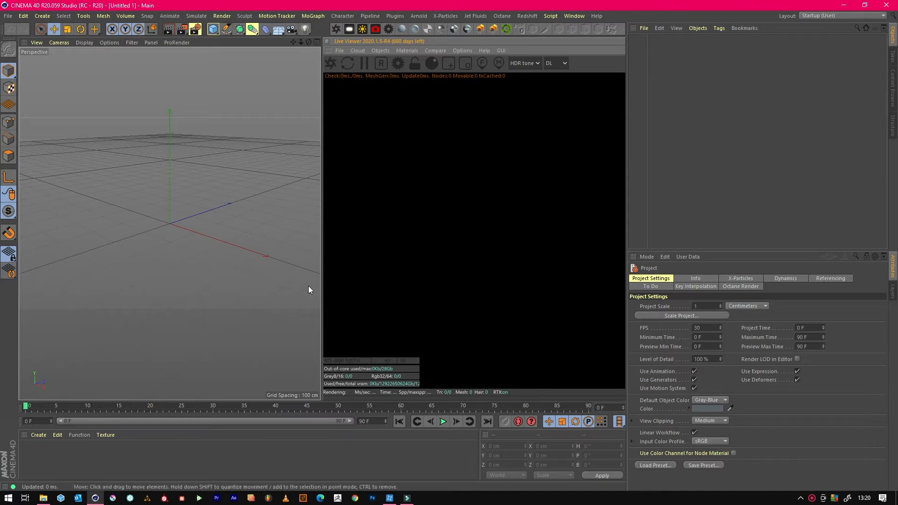
{"action": "mouse_move", "coordinate": [442, 114]}
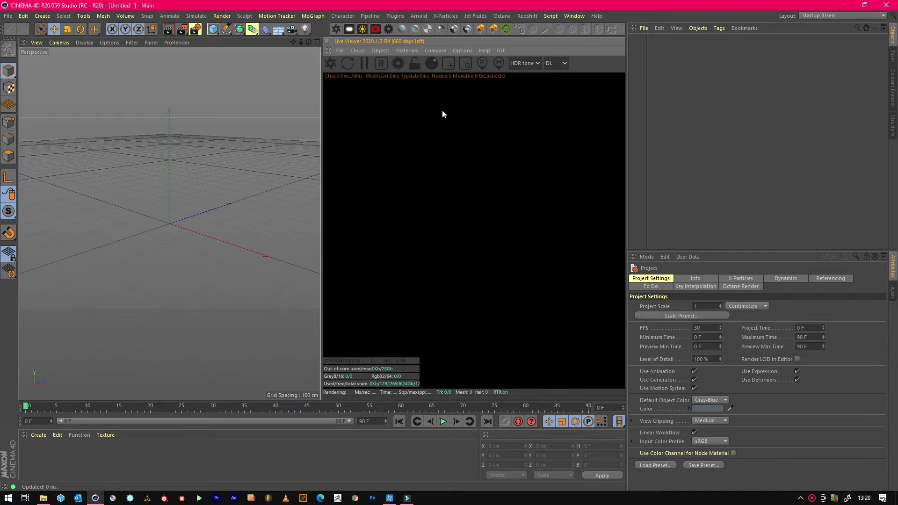
{"action": "mouse_move", "coordinate": [411, 110]}
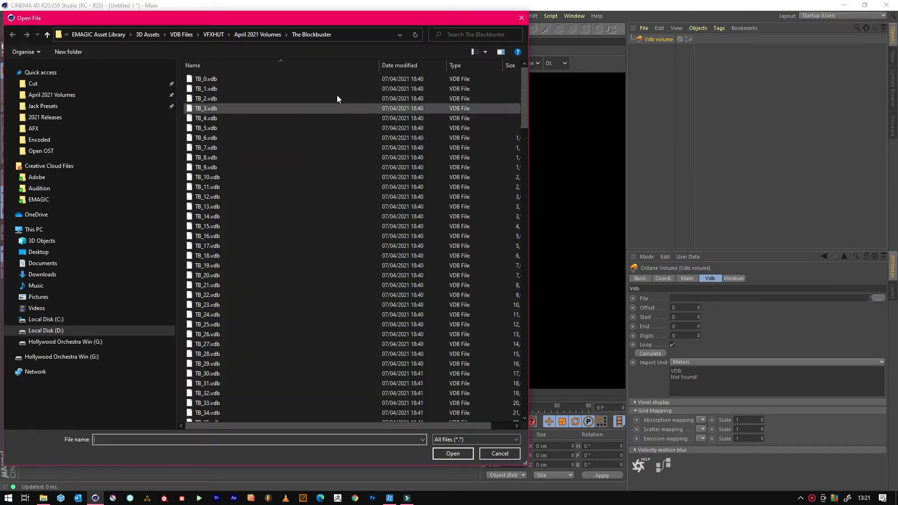
Step: Load TB_0.vdb from The Blockbuster folder into the new Octane VDB volume
{"action": "left_click", "coordinate": [452, 453]}
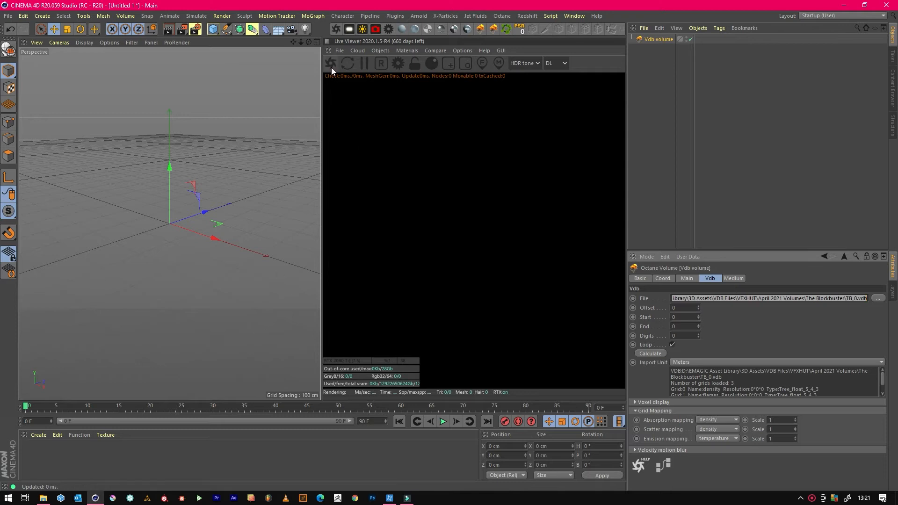
Step: Start the Octane Live Viewer render so the VDB volume begins resolving as smoke
{"action": "left_click", "coordinate": [330, 63]}
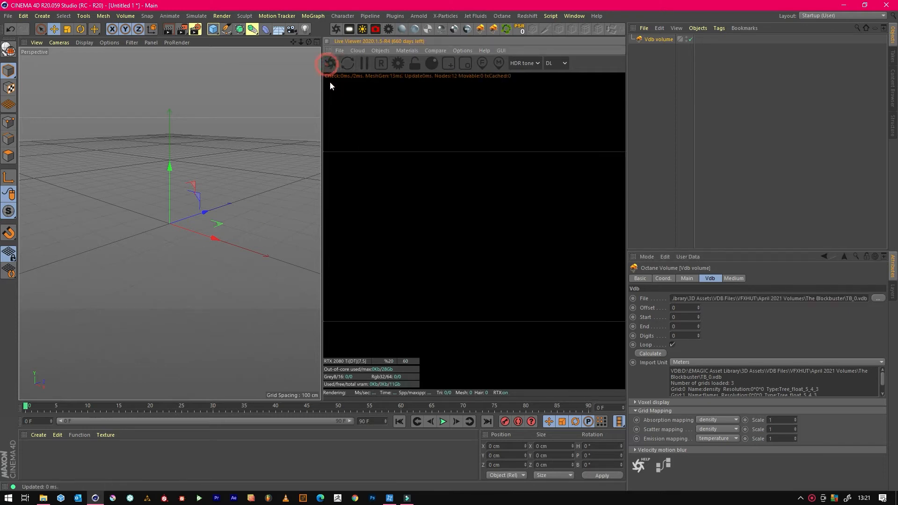
{"action": "left_click", "coordinate": [327, 63]}
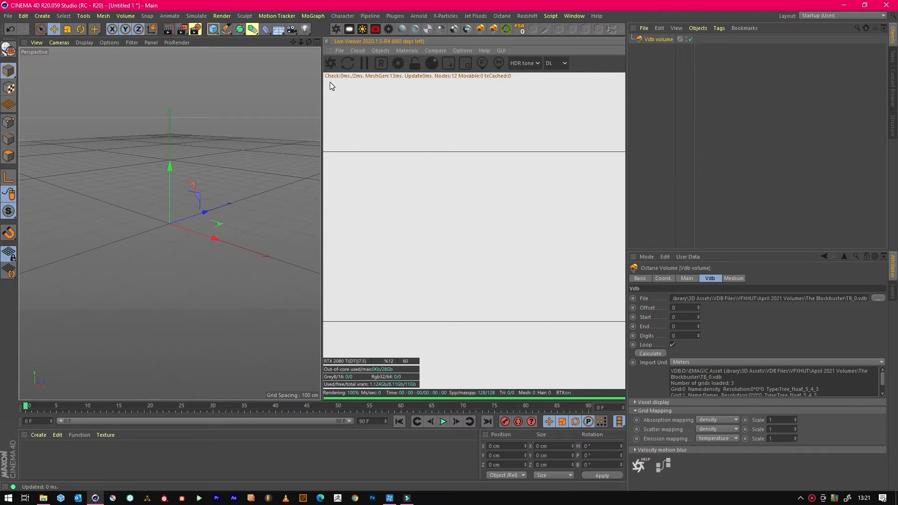
{"action": "mouse_move", "coordinate": [445, 387]}
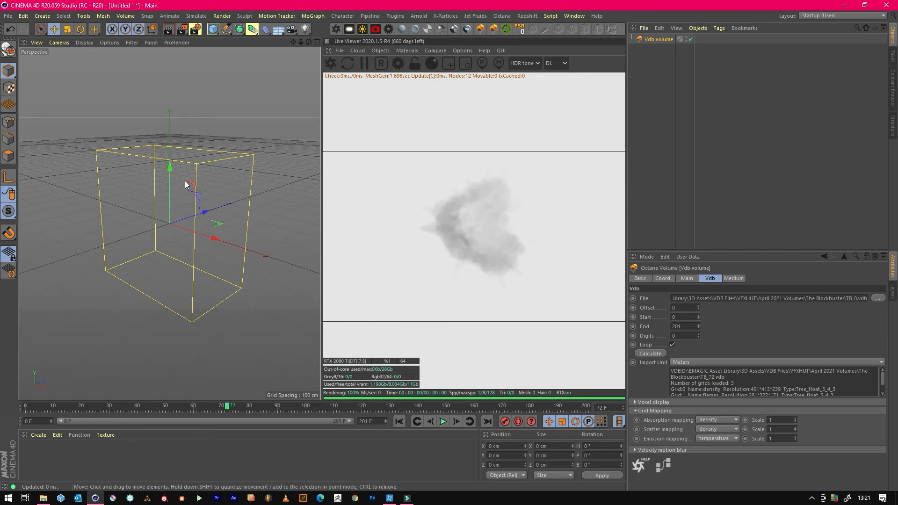
Step: Rotate the VDB volume -90° on pitch so the smoke cloud stands upright
{"action": "left_click", "coordinate": [79, 29]}
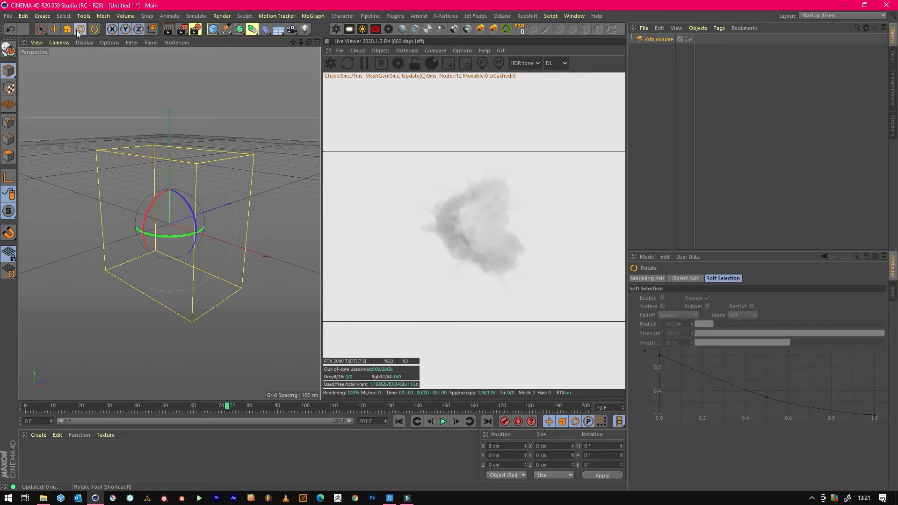
{"action": "left_click_drag", "start_coordinate": [166, 189], "coordinate": [202, 200]}
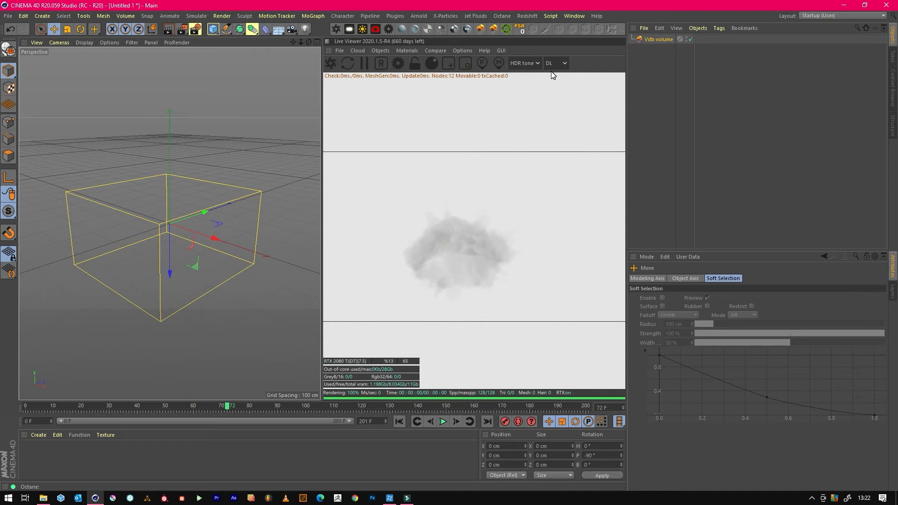
{"action": "mouse_move", "coordinate": [462, 269]}
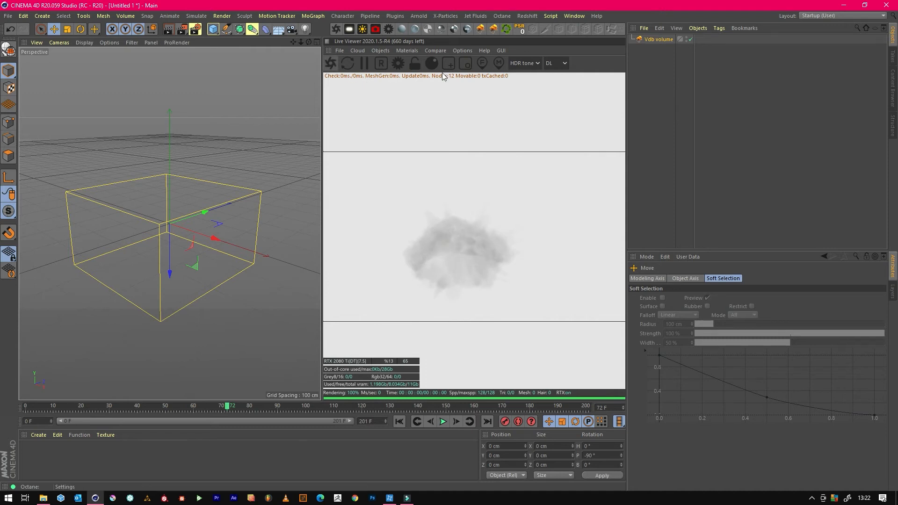
{"action": "mouse_move", "coordinate": [493, 268]}
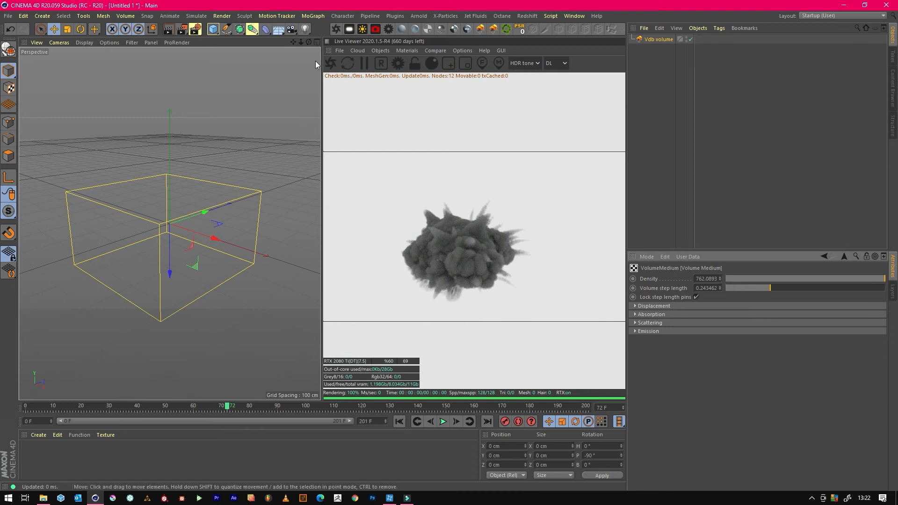
Step: Restart the Live Viewer render to resolve the denser explosion's spiky smoke plumes
{"action": "left_click", "coordinate": [331, 62]}
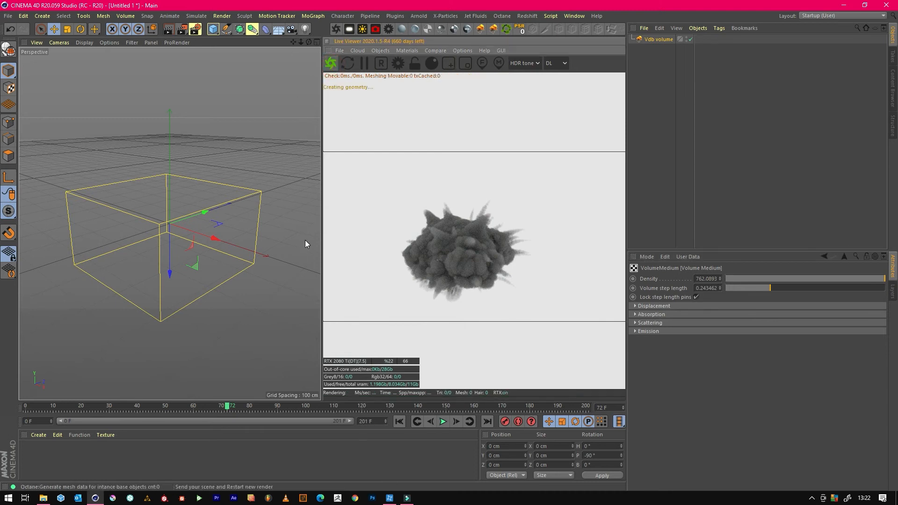
{"action": "left_click", "coordinate": [331, 62]}
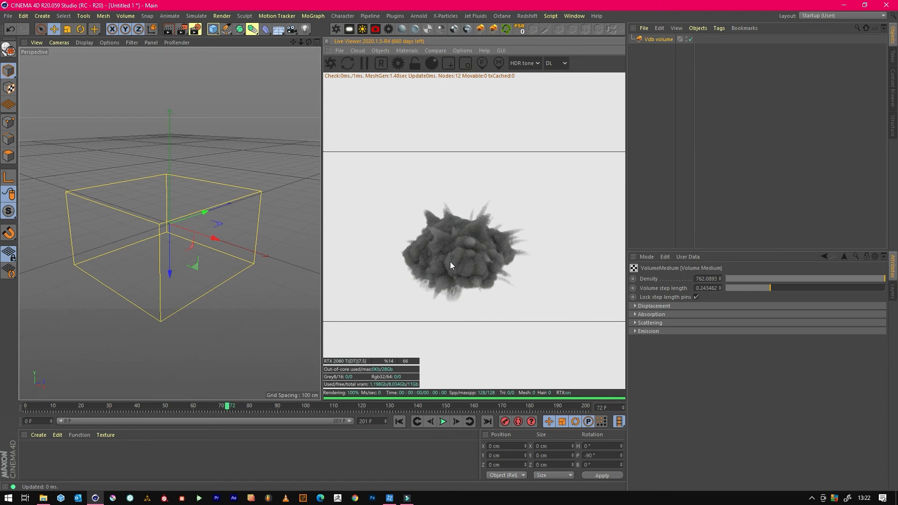
{"action": "left_click", "coordinate": [331, 63]}
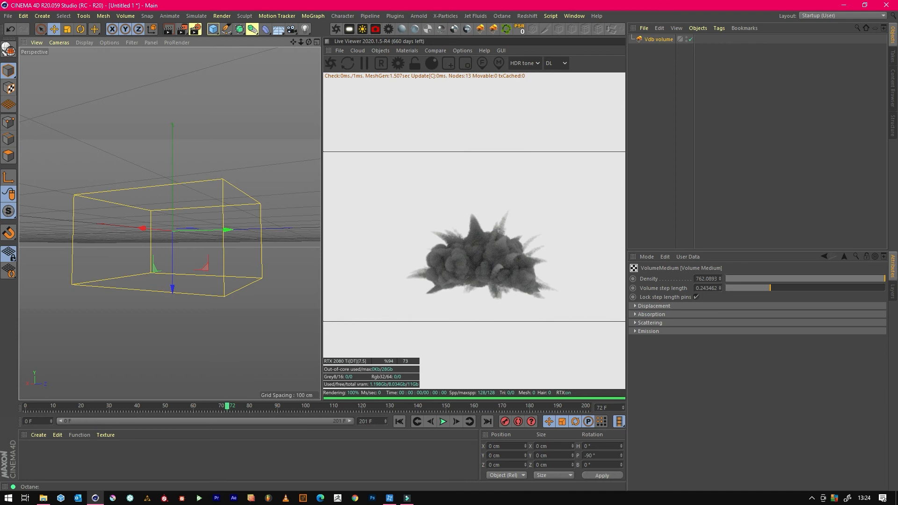
{"action": "mouse_move", "coordinate": [738, 490]}
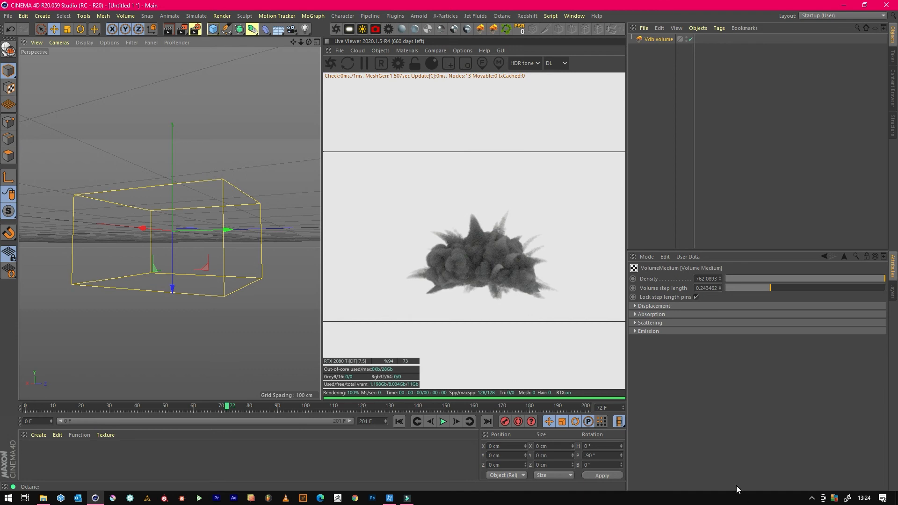